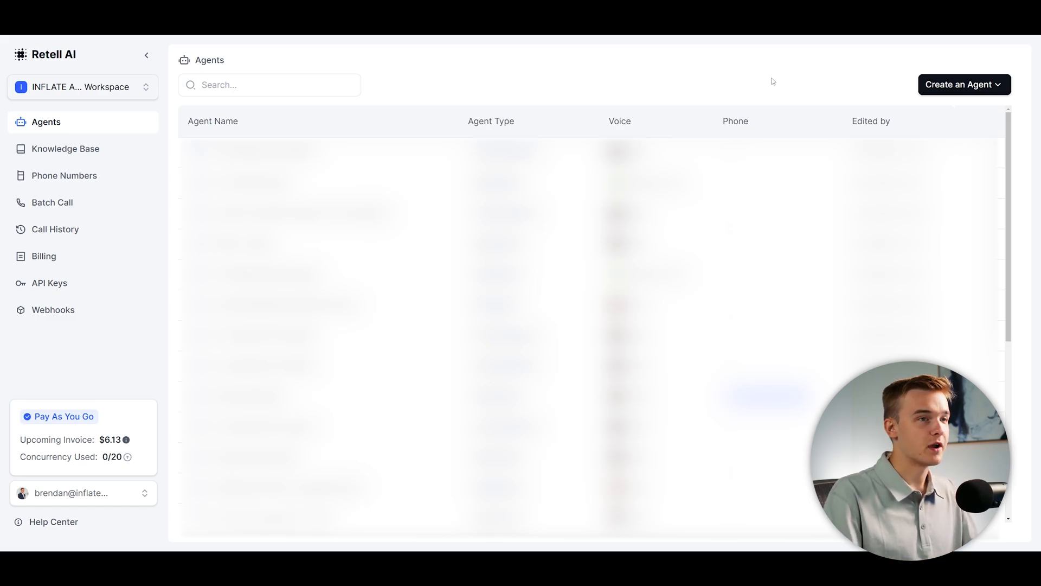
Create a new agent and choose the Conversation Flow Agent option
left_click(964, 84)
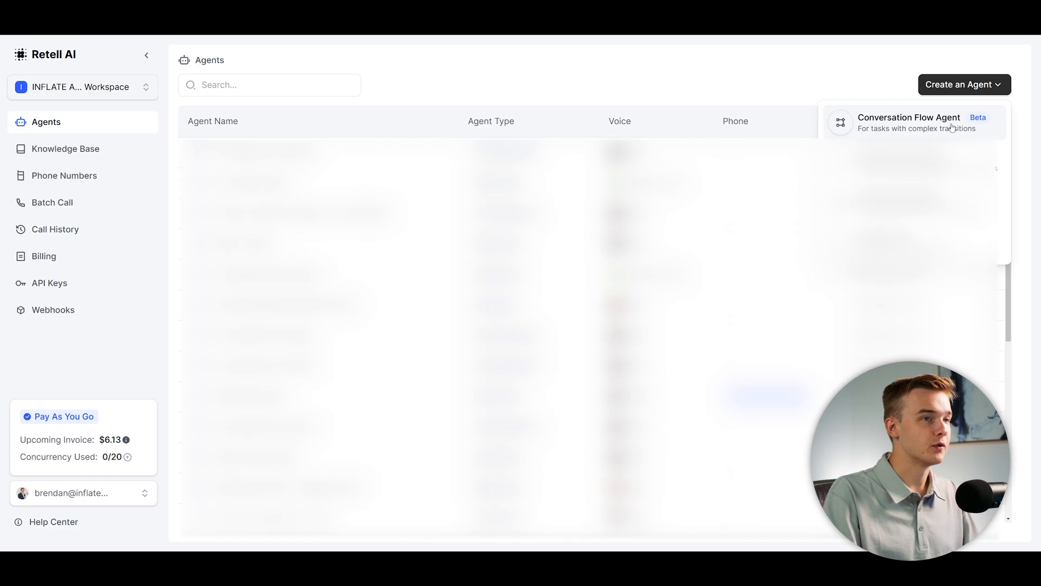
left_click(908, 122)
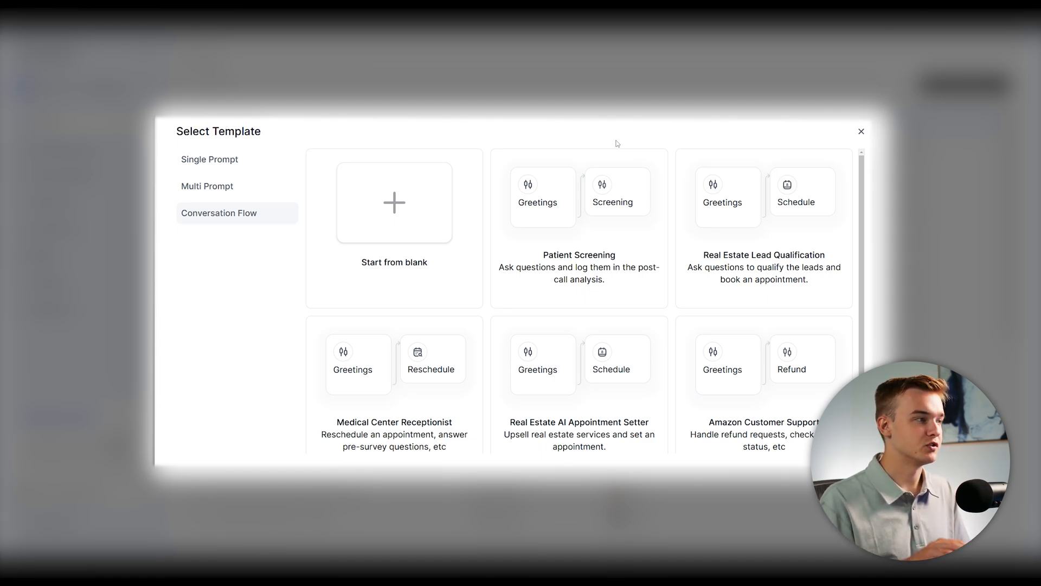
mouse_move(592, 145)
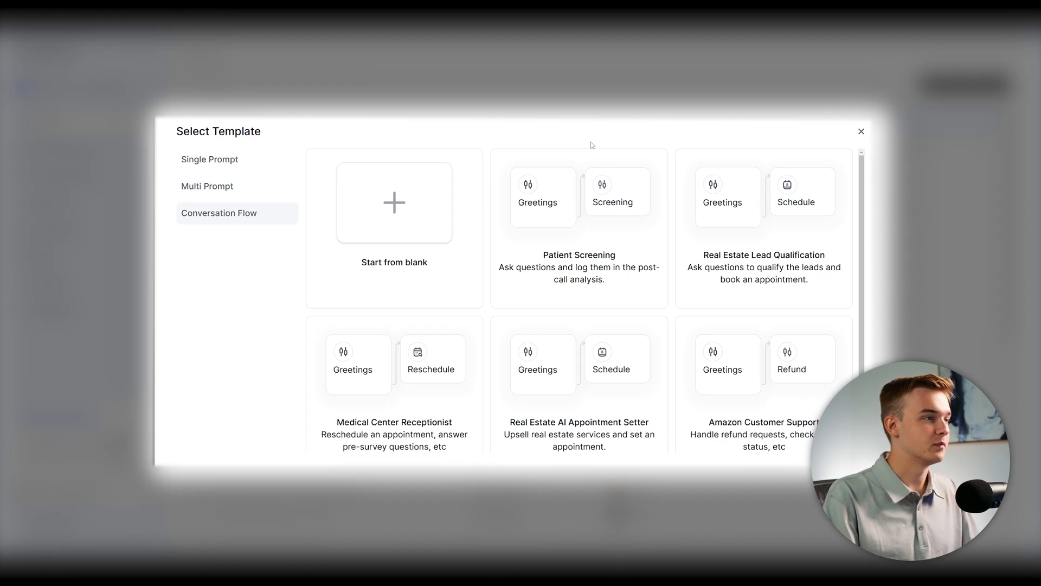
mouse_move(485, 137)
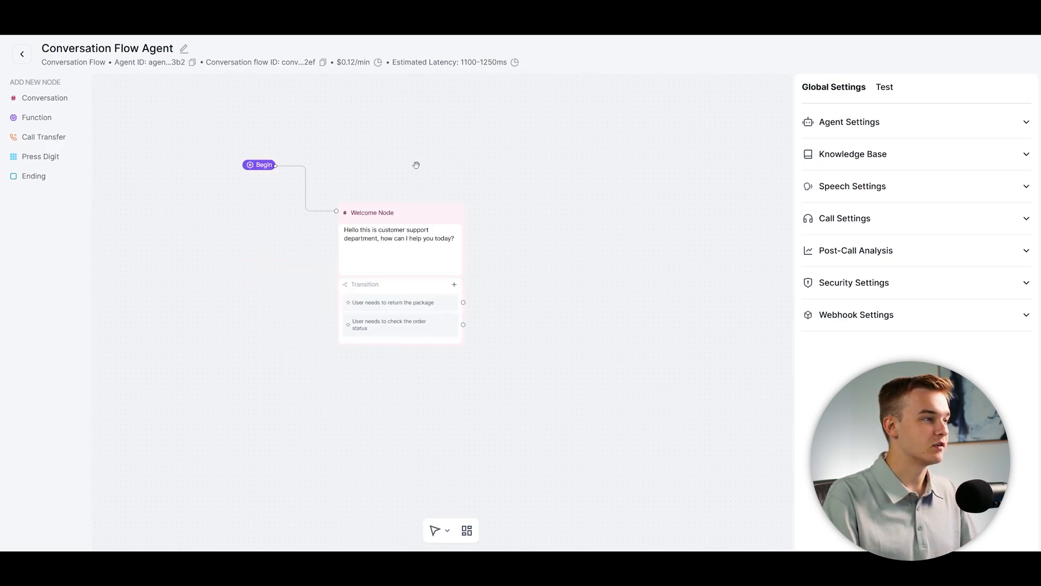
left_click_drag(417, 165, 526, 181)
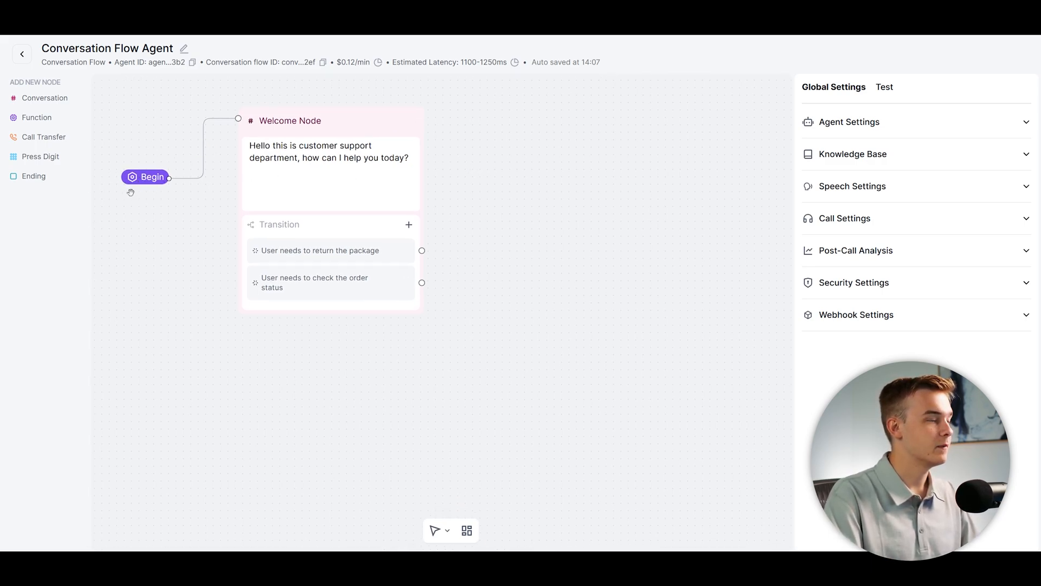
mouse_move(210, 131)
type(" for McDonalds")
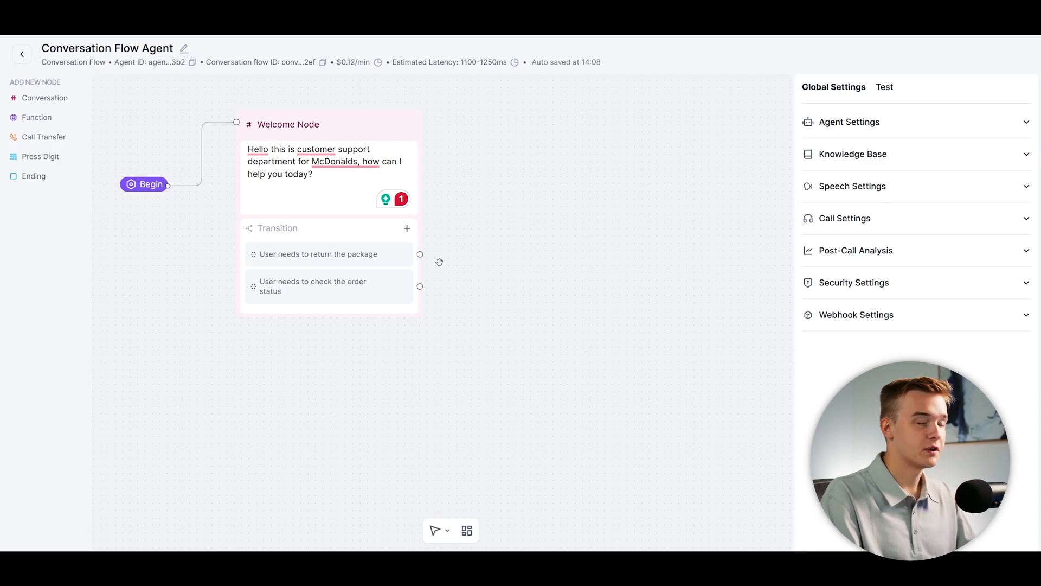
Rewrite the welcome node's return-package transition to 'User want…'
left_click(288, 124)
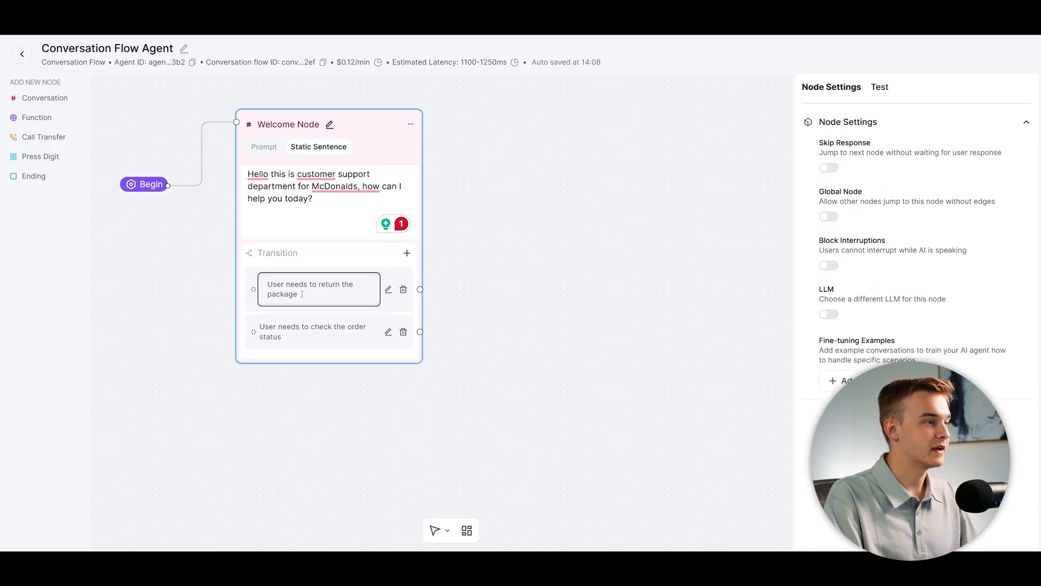
type("User wants to make an order")
left_click(317, 331)
type("User wants to make a complaint")
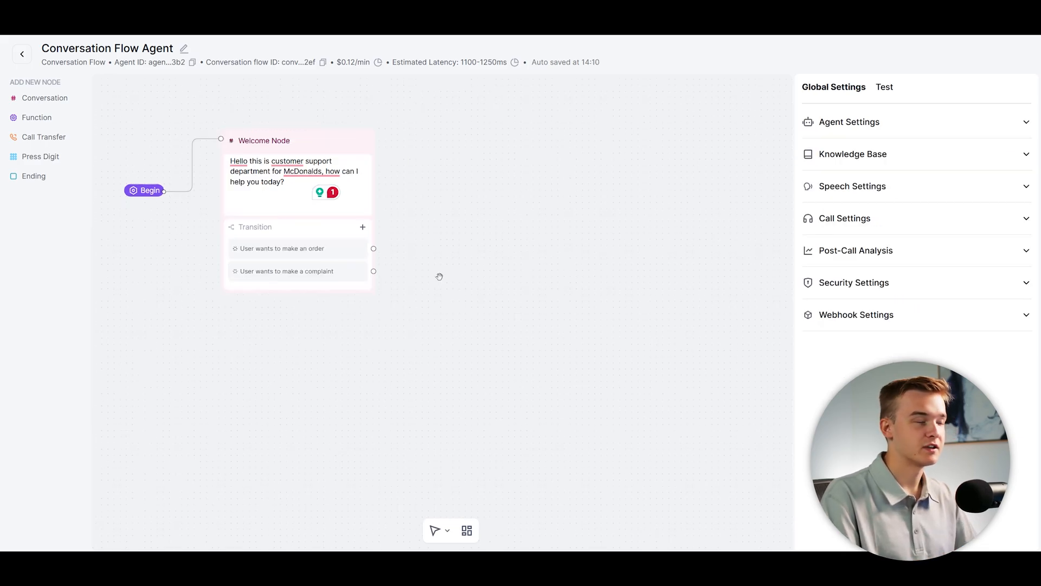
mouse_move(465, 277)
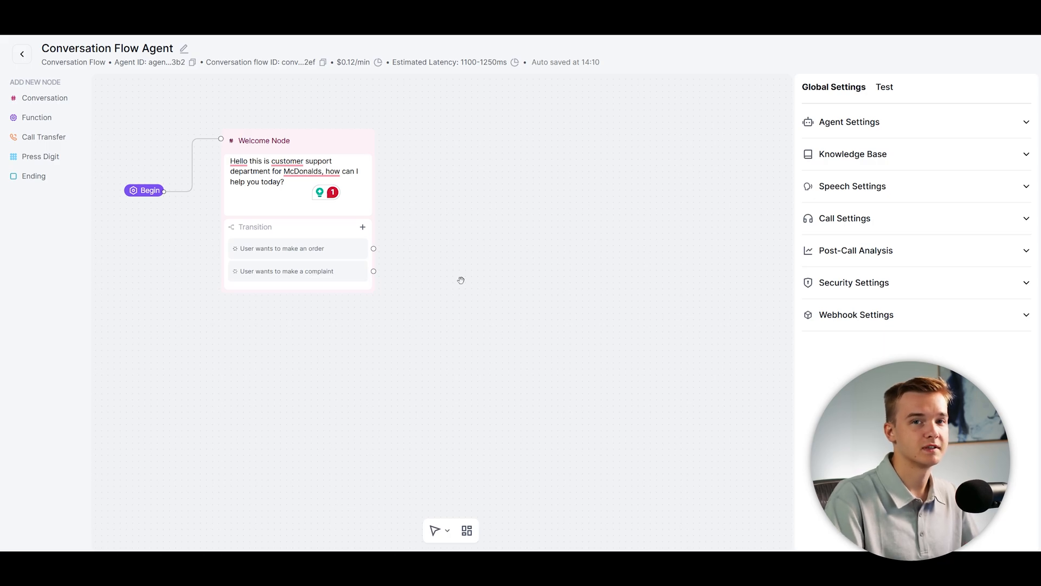
mouse_move(849, 122)
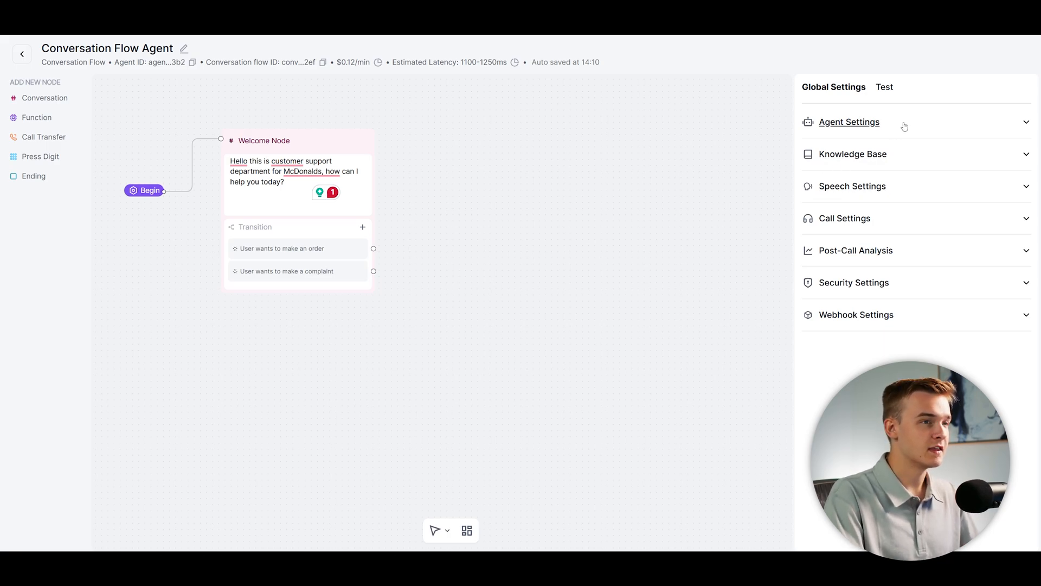
Expand Agent Settings, then add a blank Conversation node beside the welcome node
left_click(848, 121)
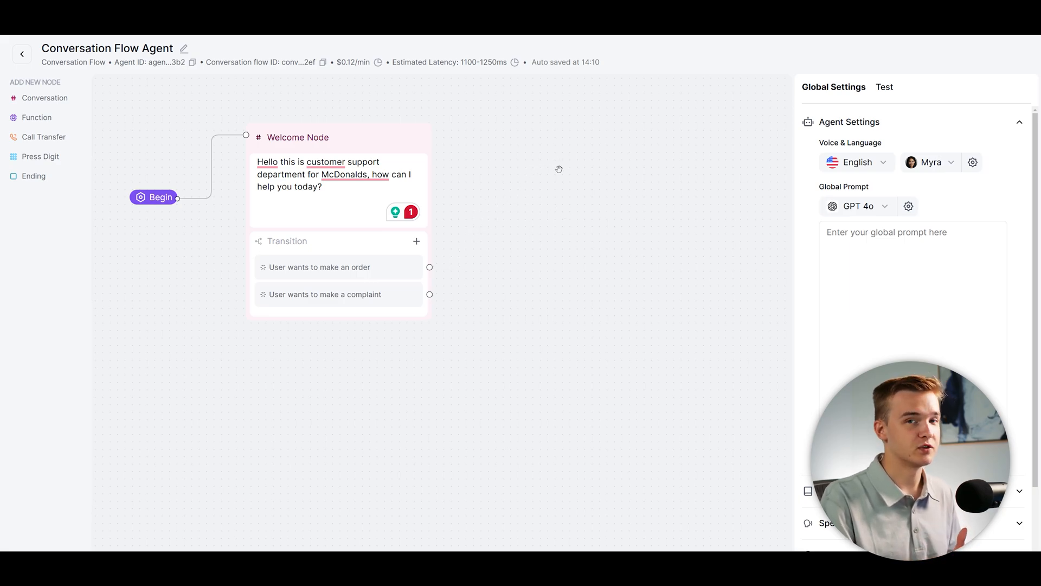
left_click(45, 98)
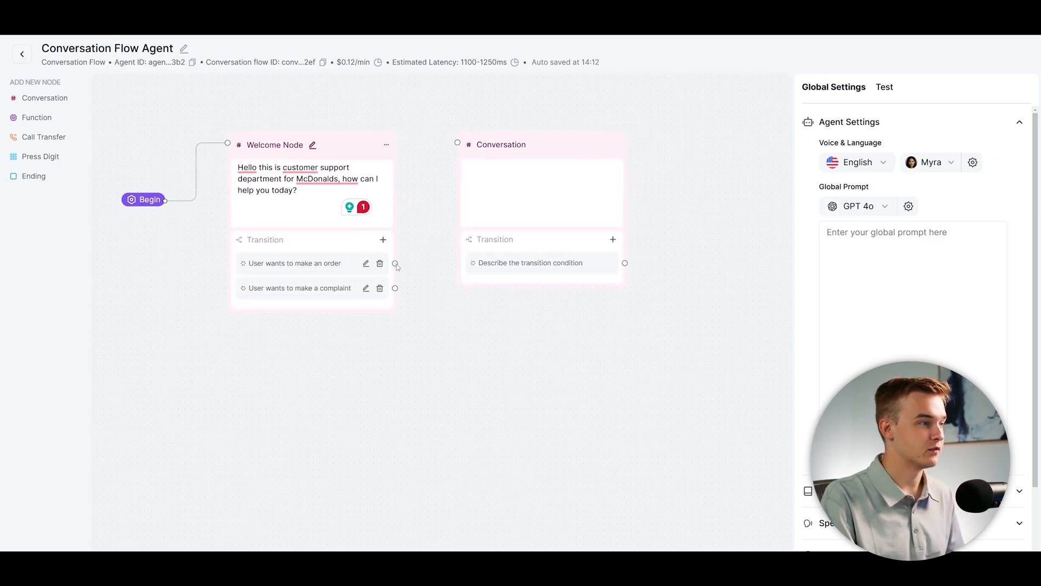
Link the make-an-order transition to the new node and write its order-capture upsell prompt
left_click(501, 145)
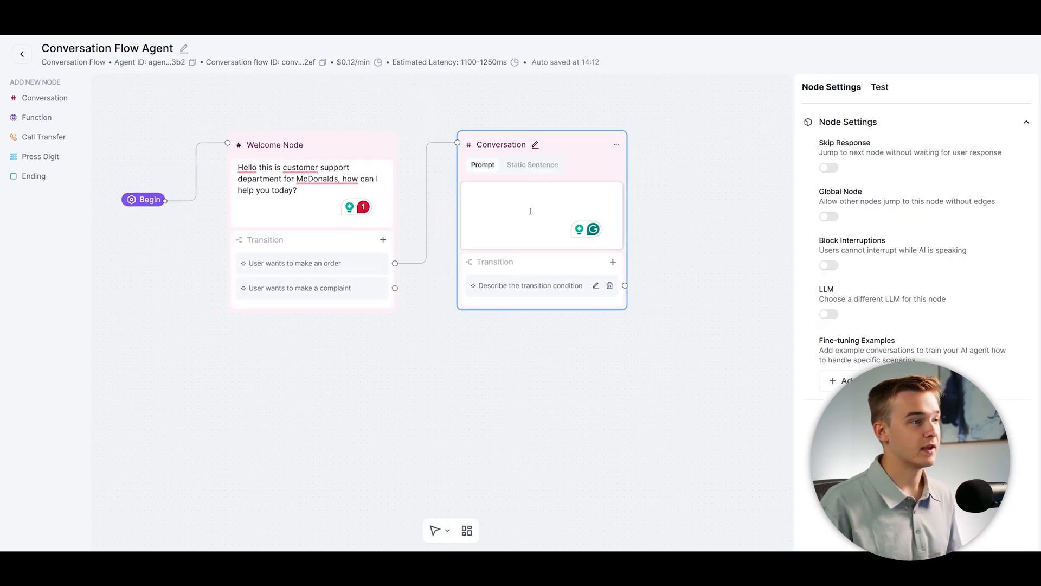
left_click(539, 190)
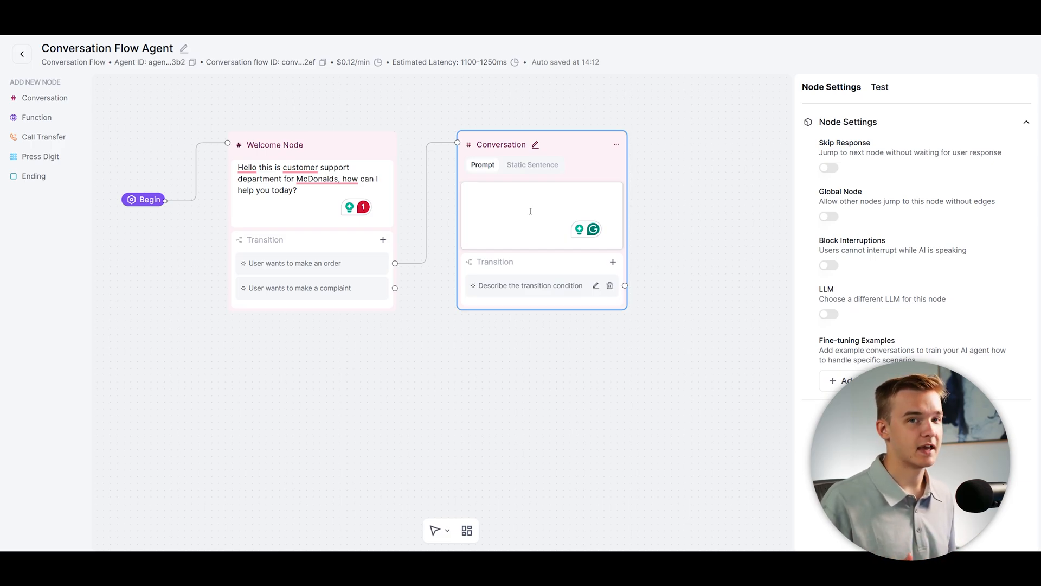
left_click(538, 190)
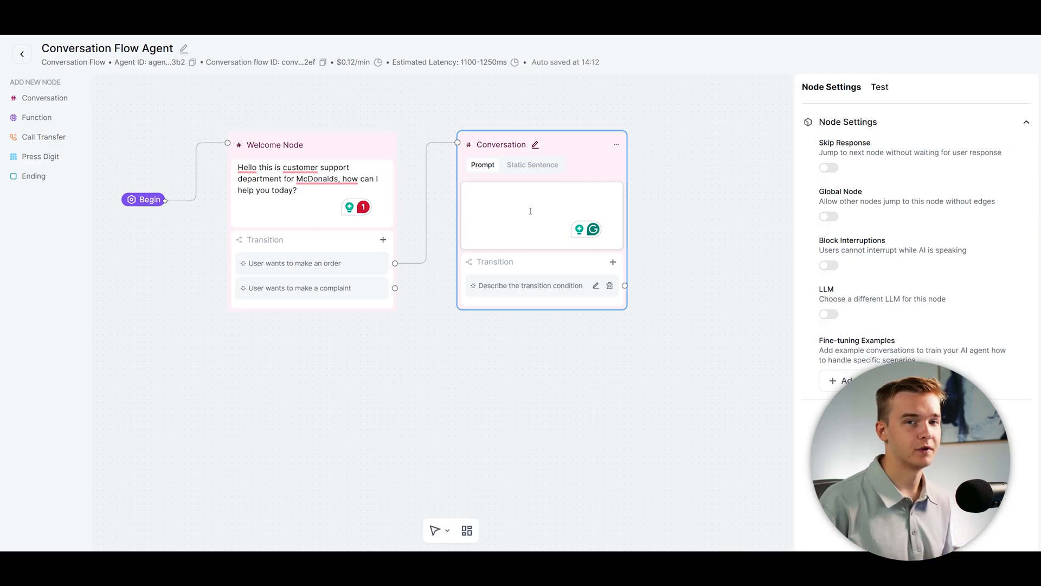
left_click(532, 191)
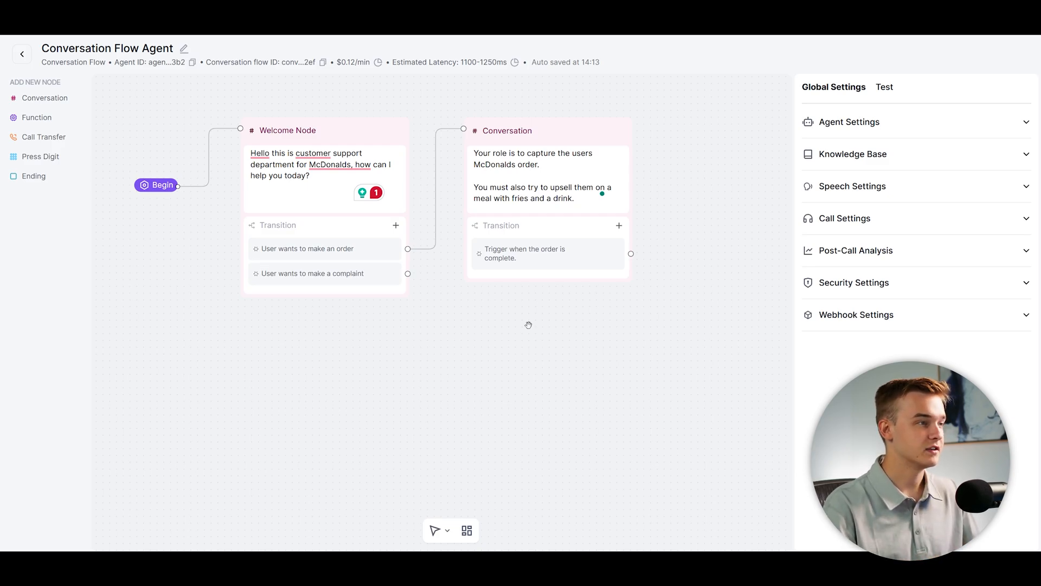
Voice-test ordering a cheeseburger, which gets upsold to a meal with Coca-Cola
left_click(884, 86)
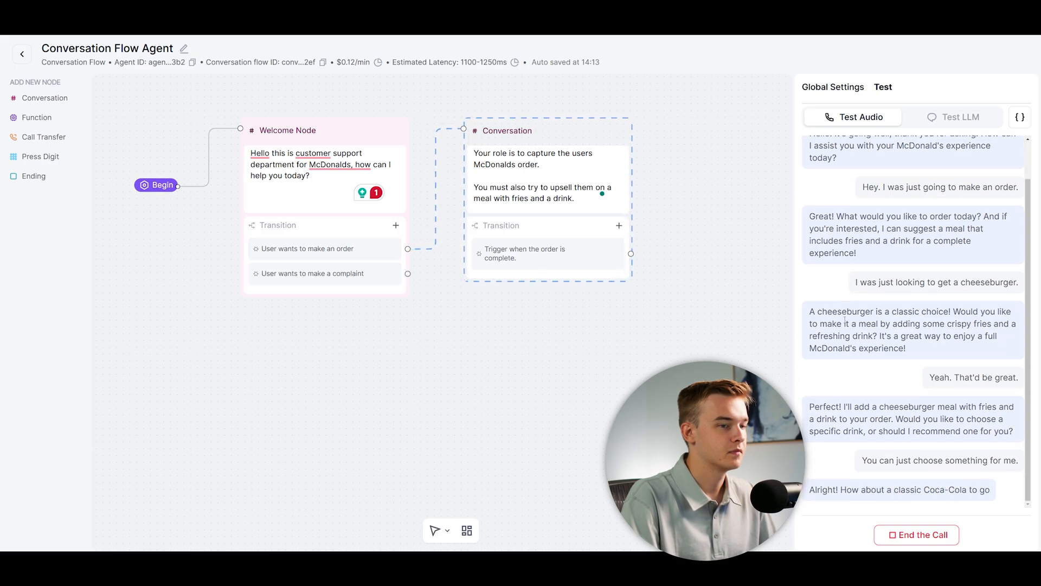
left_click(916, 534)
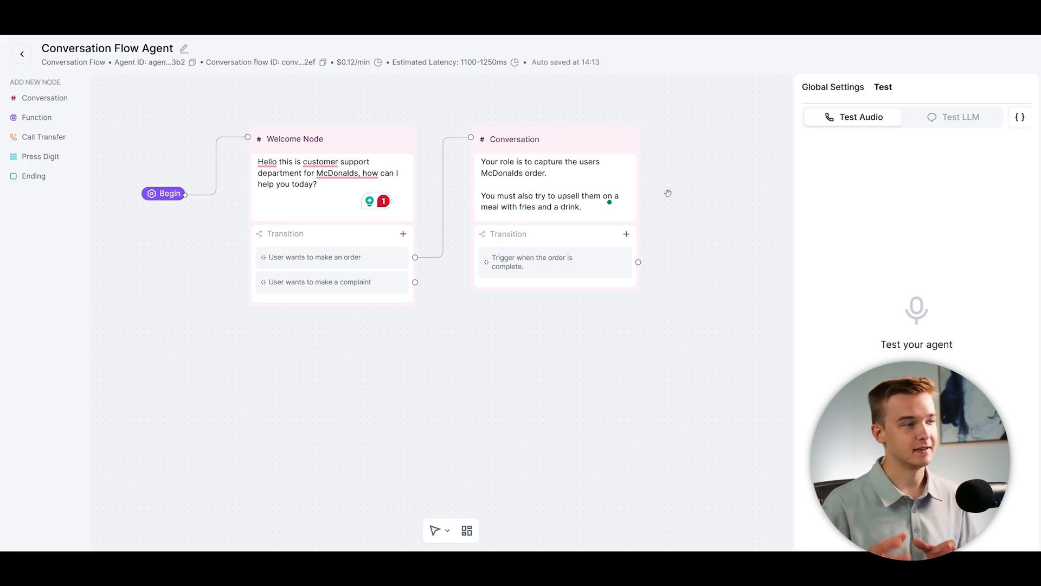
mouse_move(382, 234)
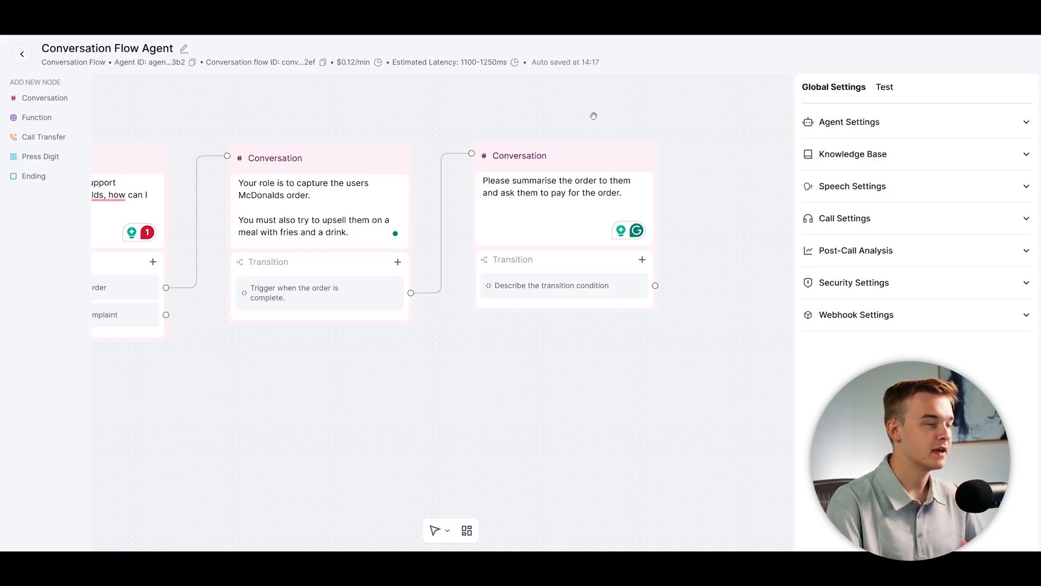
Voice-test an order until the agent confirms the cheeseburger meal with fries and Coke
left_click(884, 87)
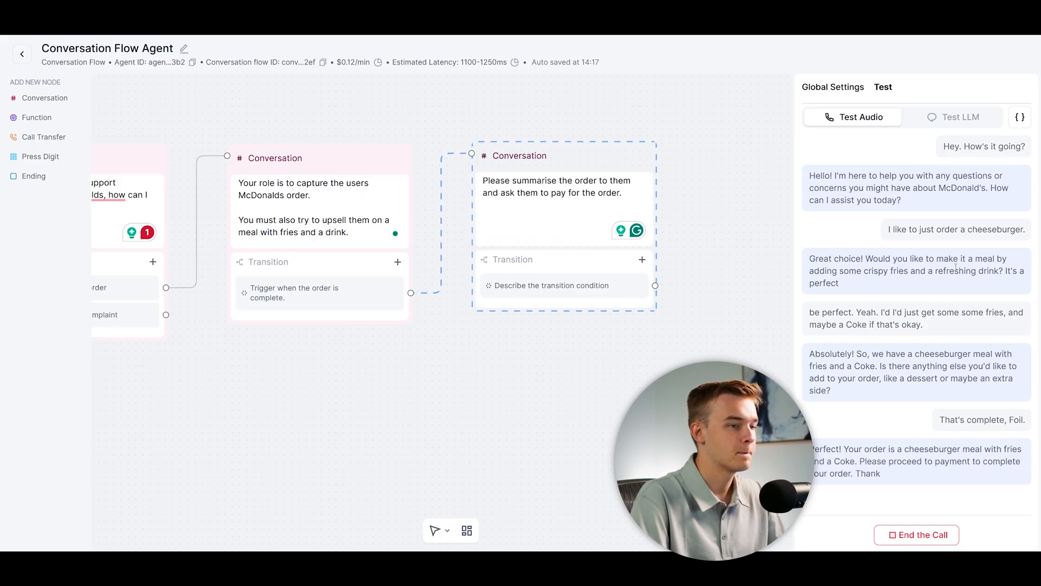
left_click(915, 535)
type(" Do not run if the order has not been confirmed.")
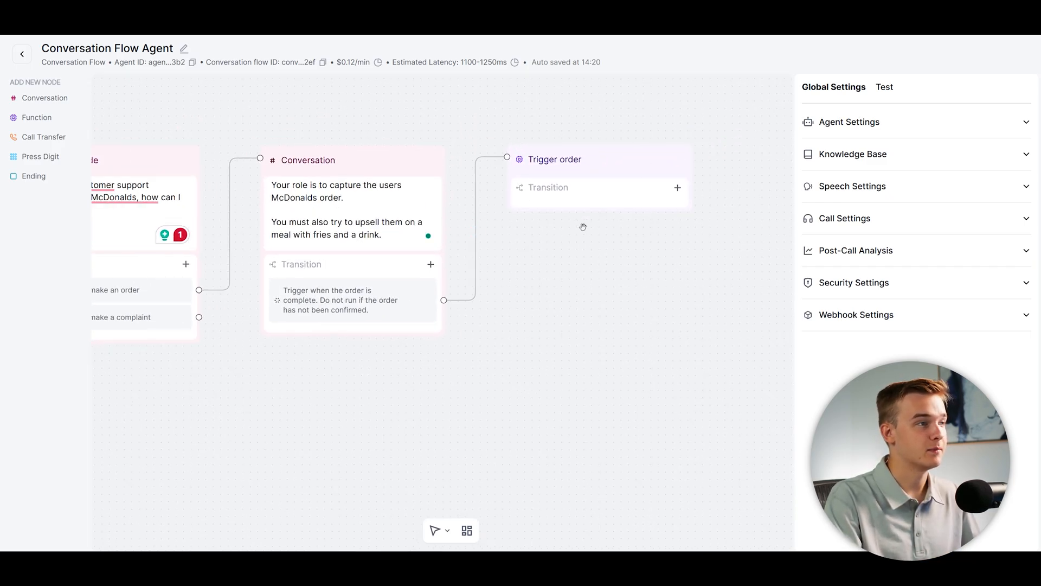
mouse_move(596, 261)
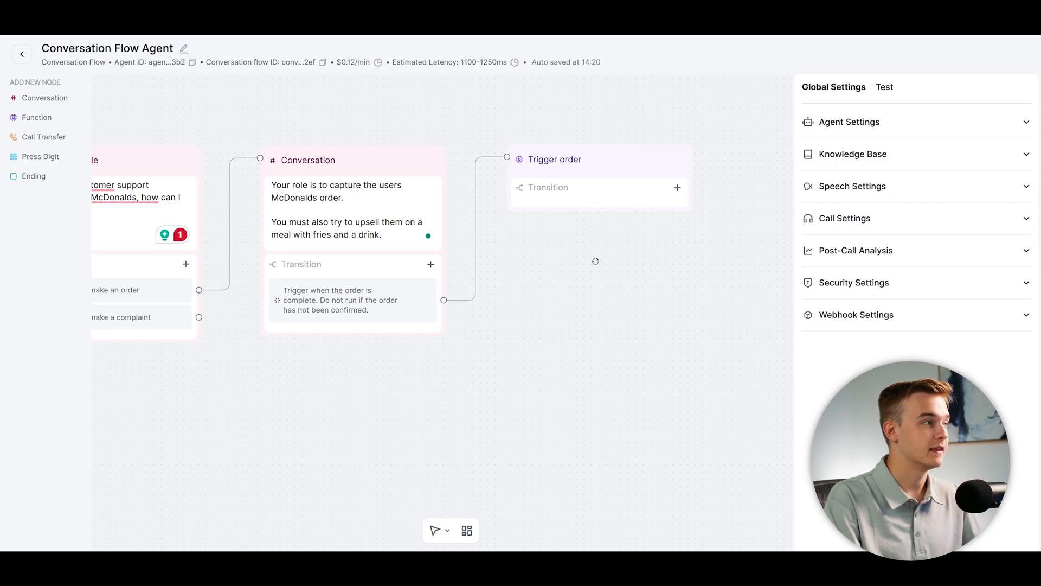
Pan the flow canvas to show the Trigger order function node
left_click_drag(595, 261, 585, 247)
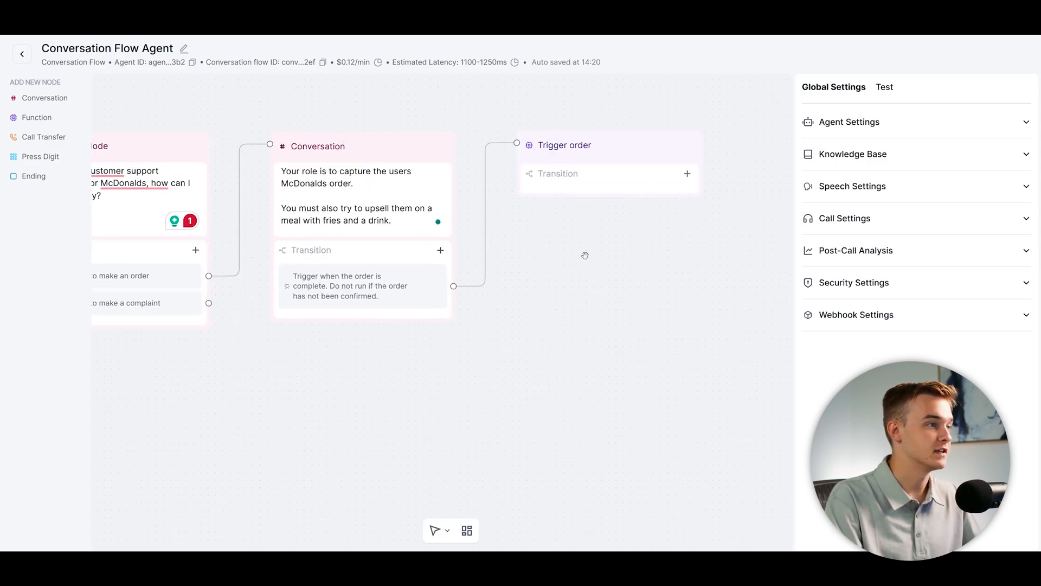